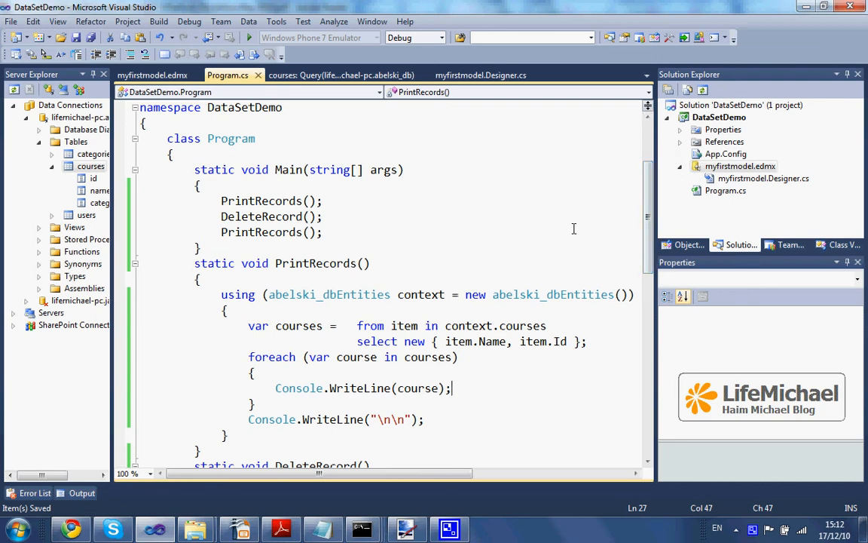
Review the LINQ query that deletes the course record with Id 14
scroll("down", 3)
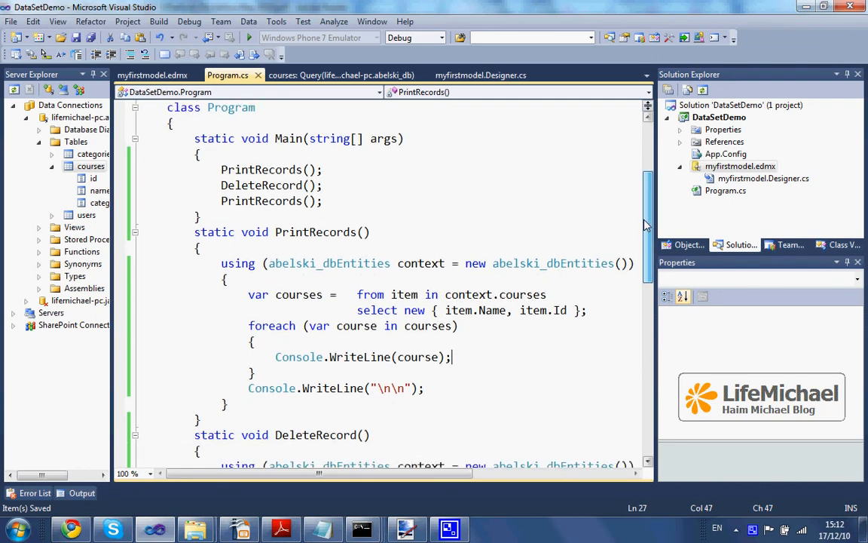
scroll("down", 3)
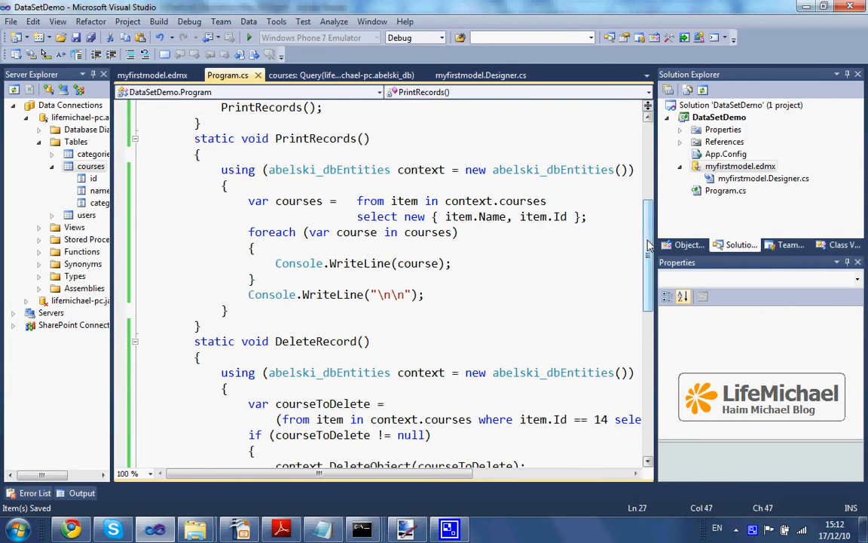
scroll("down", 3)
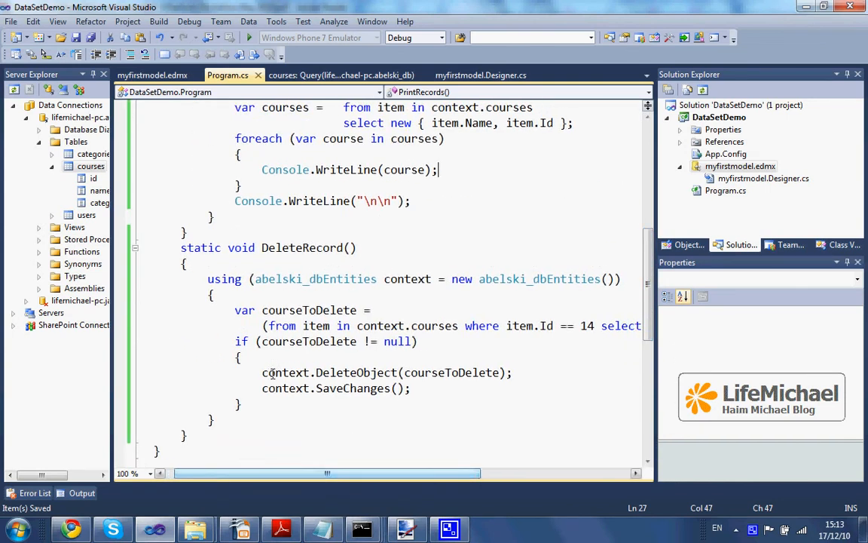
left_click(269, 325)
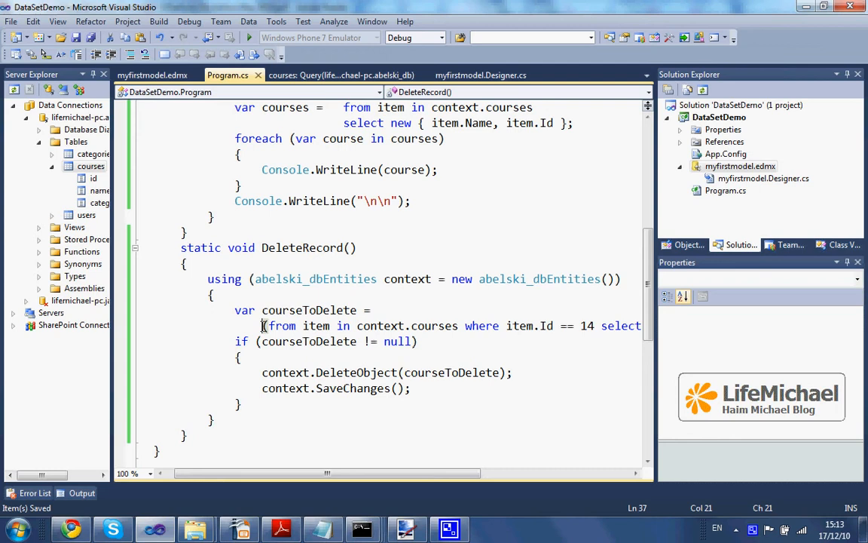
scroll("right", 3)
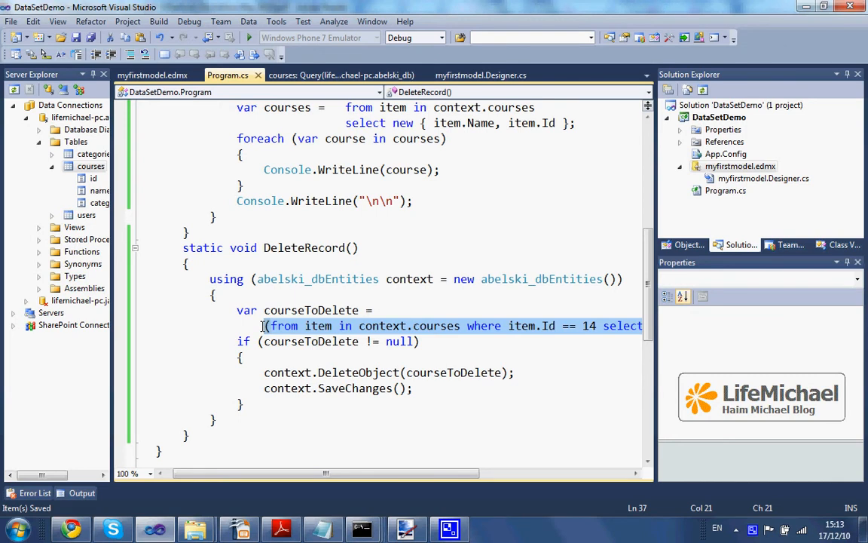
scroll("right", 3)
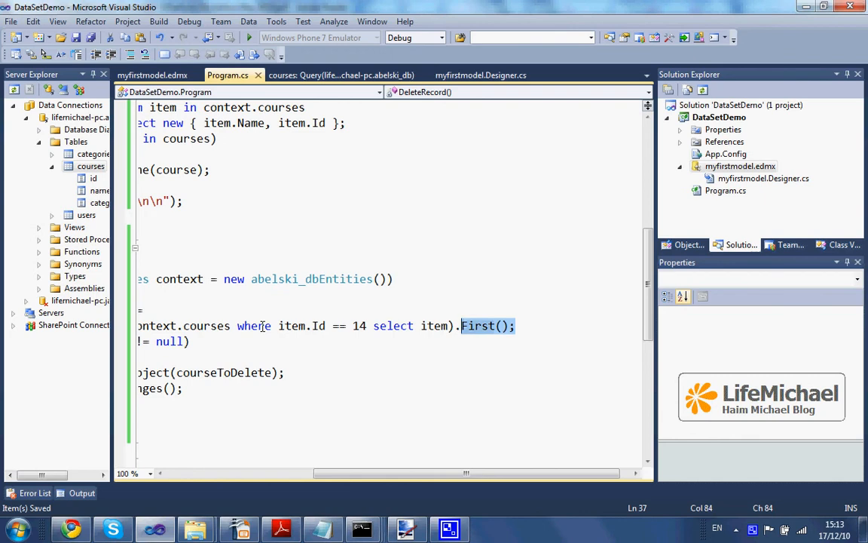
scroll("left", 3)
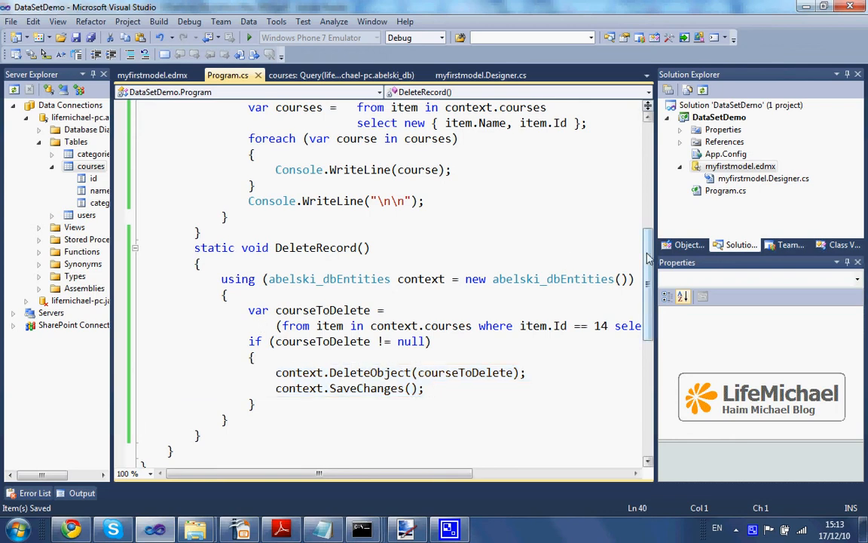
Check Main's print–delete–print calls, then run via Debug > Start Without Debugging
scroll("up", 3)
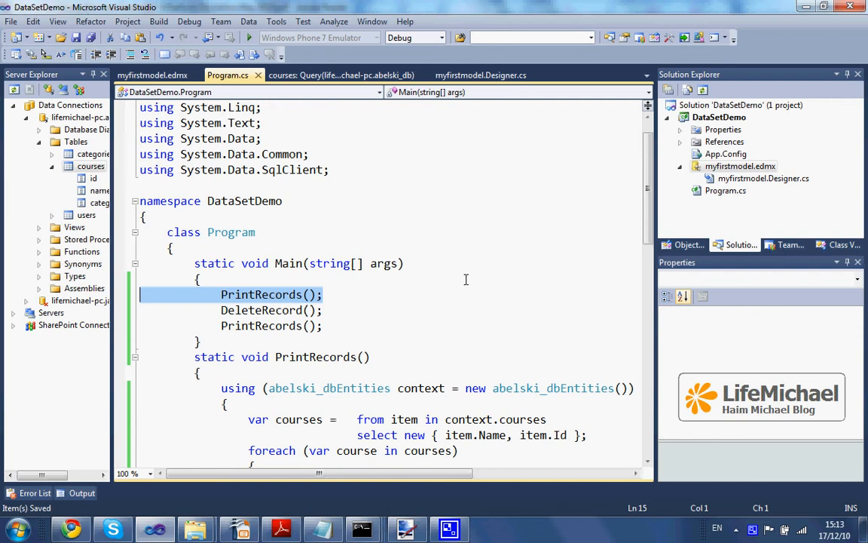
scroll("down", 3)
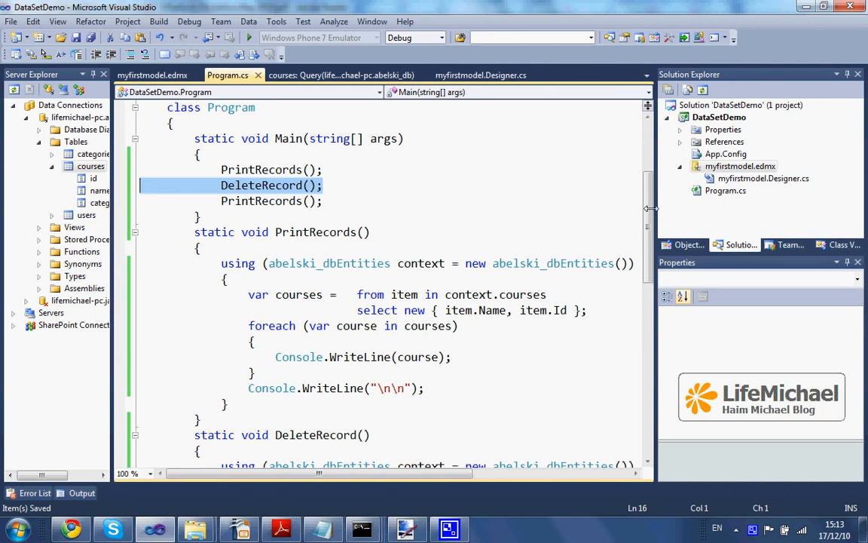
scroll("down", 3)
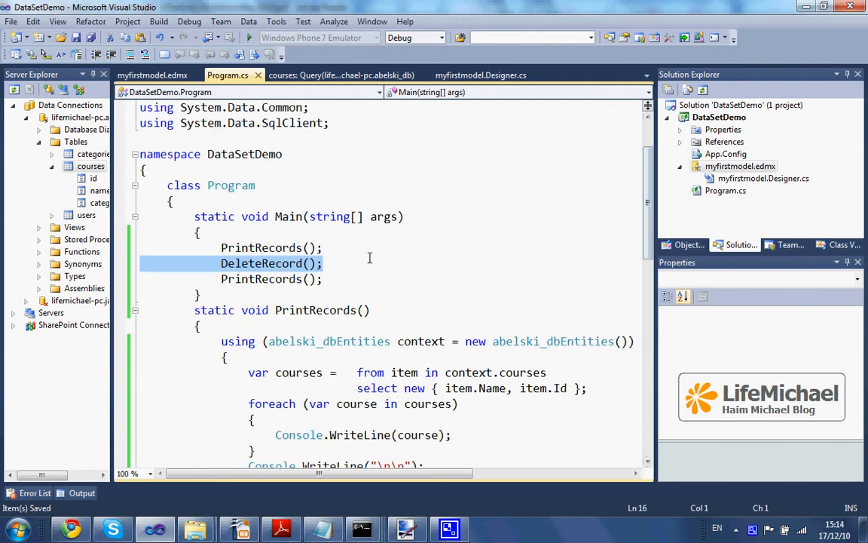
left_click(325, 278)
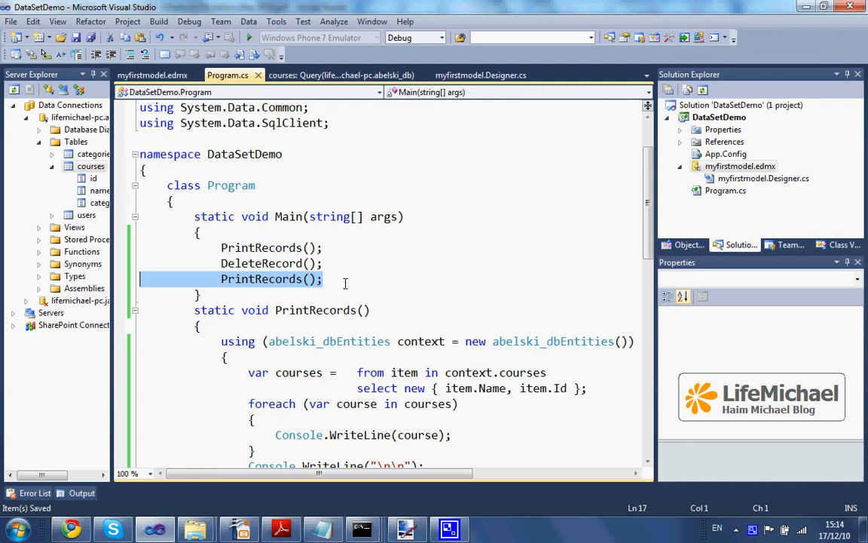
mouse_move(416, 265)
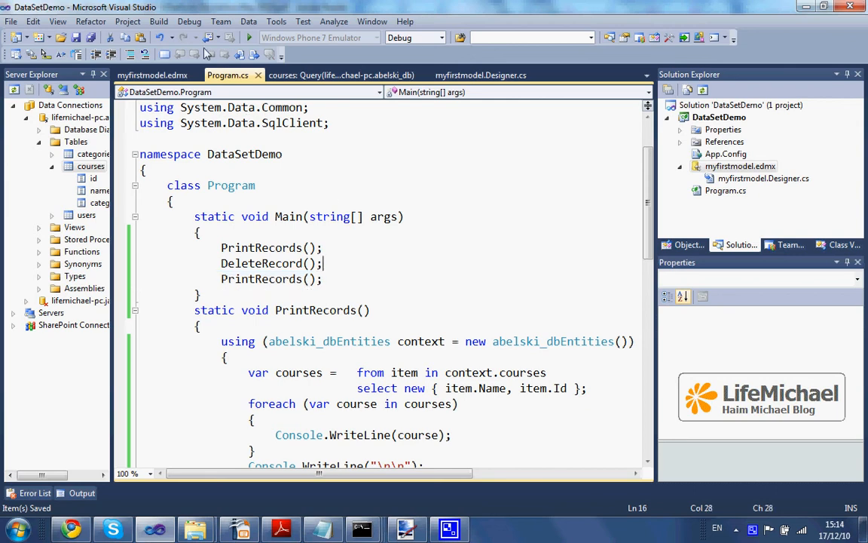
left_click(189, 20)
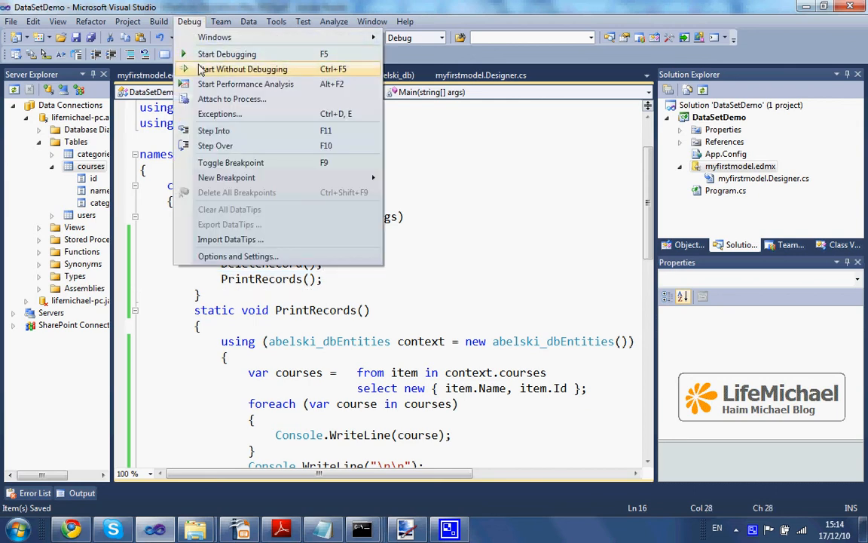
left_click(242, 69)
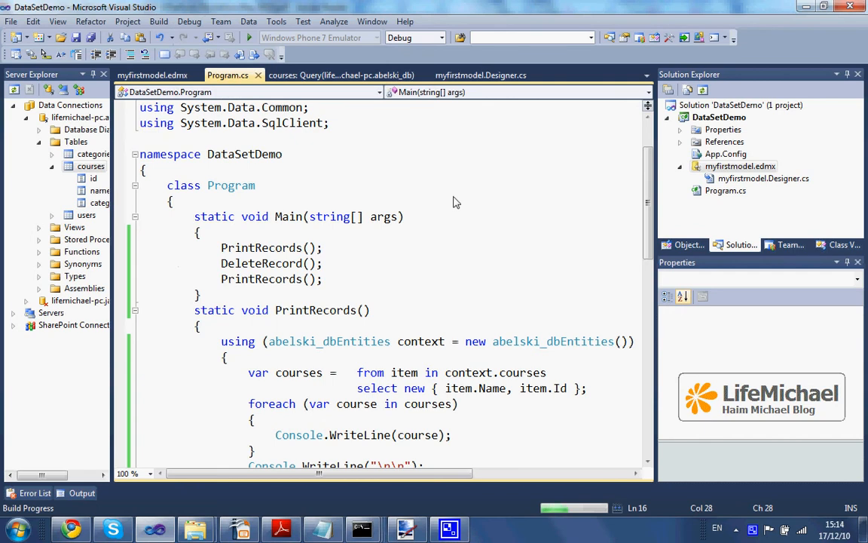